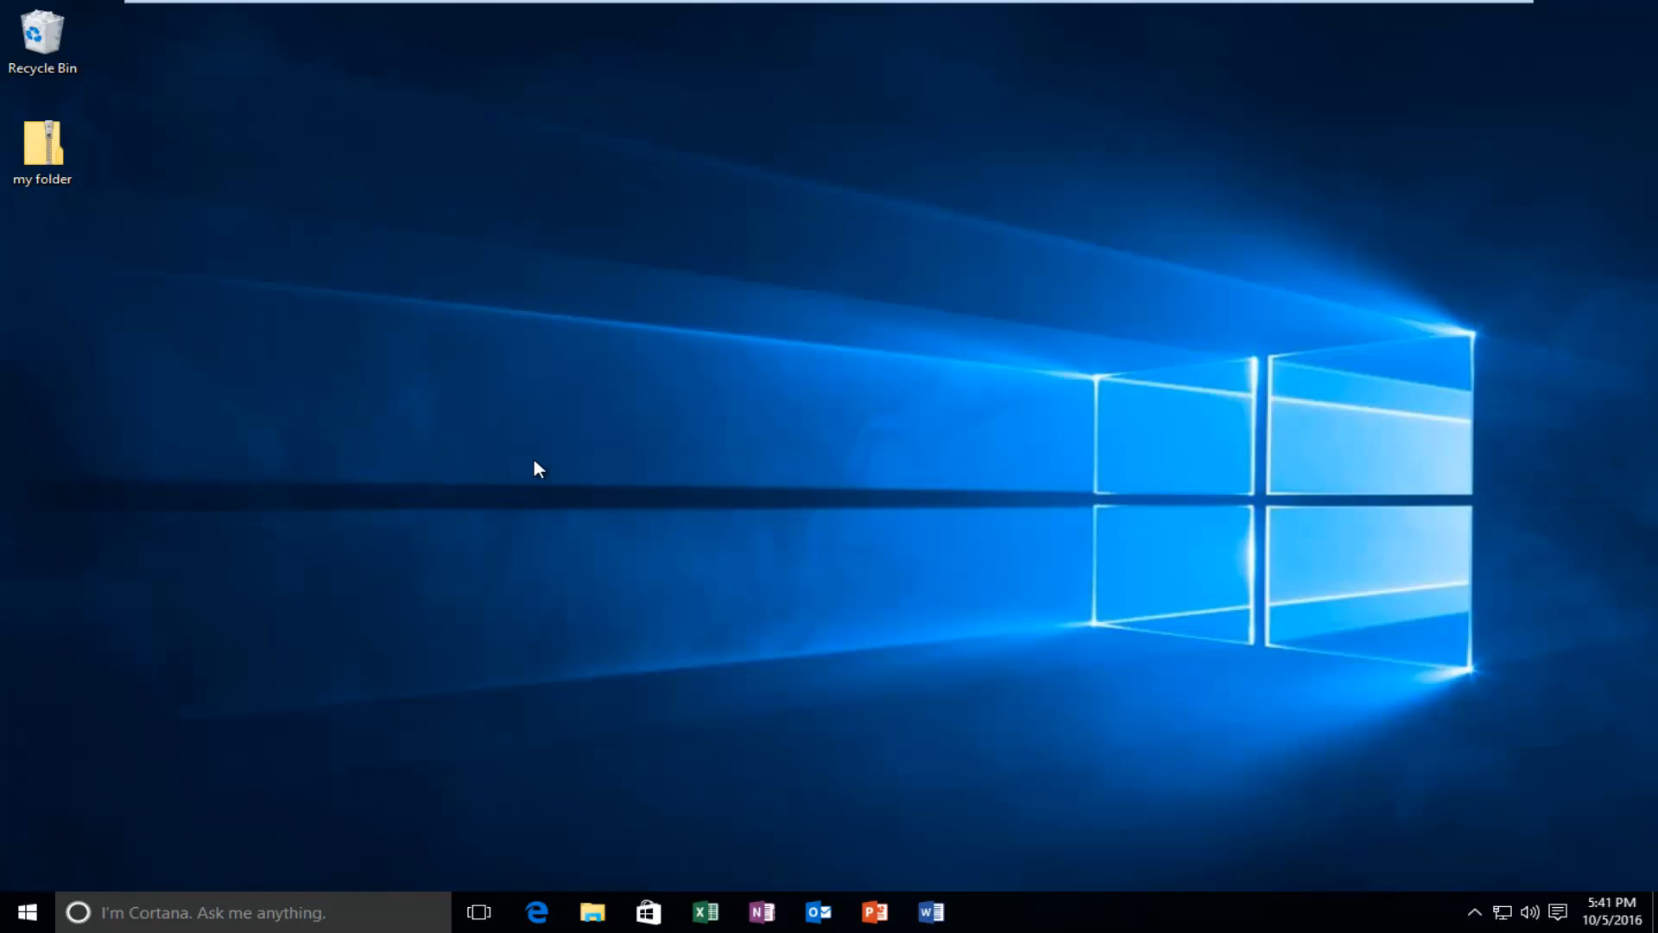
mouse_move(98, 90)
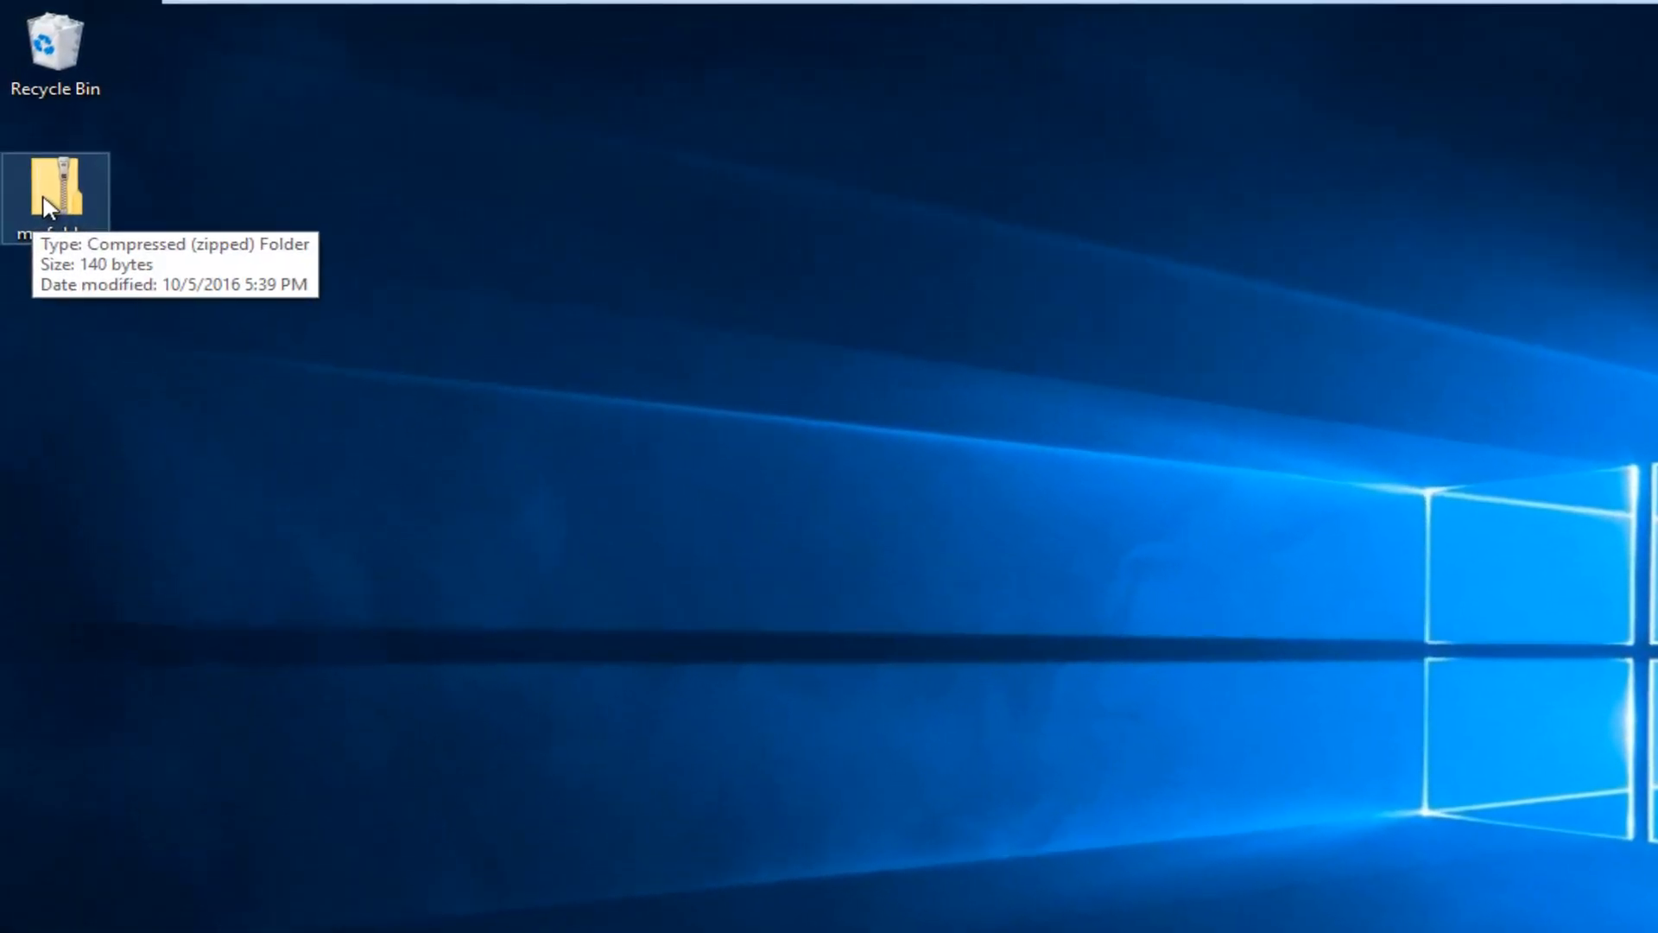
- Extract the zipped 'my folder' to Desktop\my folder and close the opened folder window
right_click(56, 199)
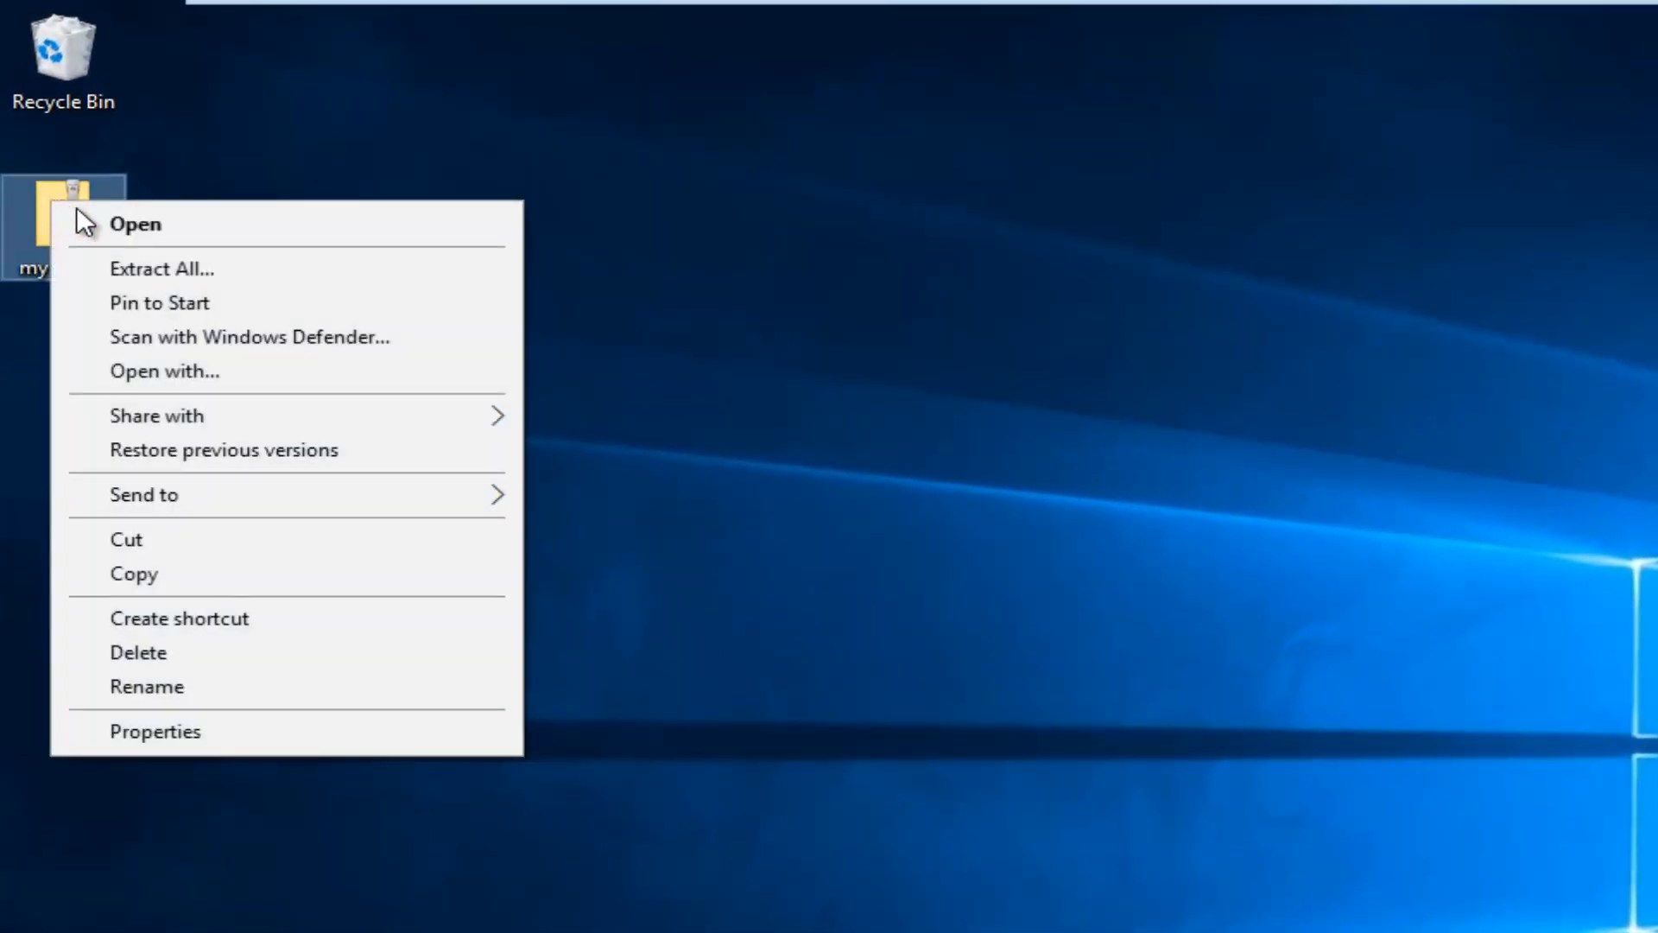
click(161, 267)
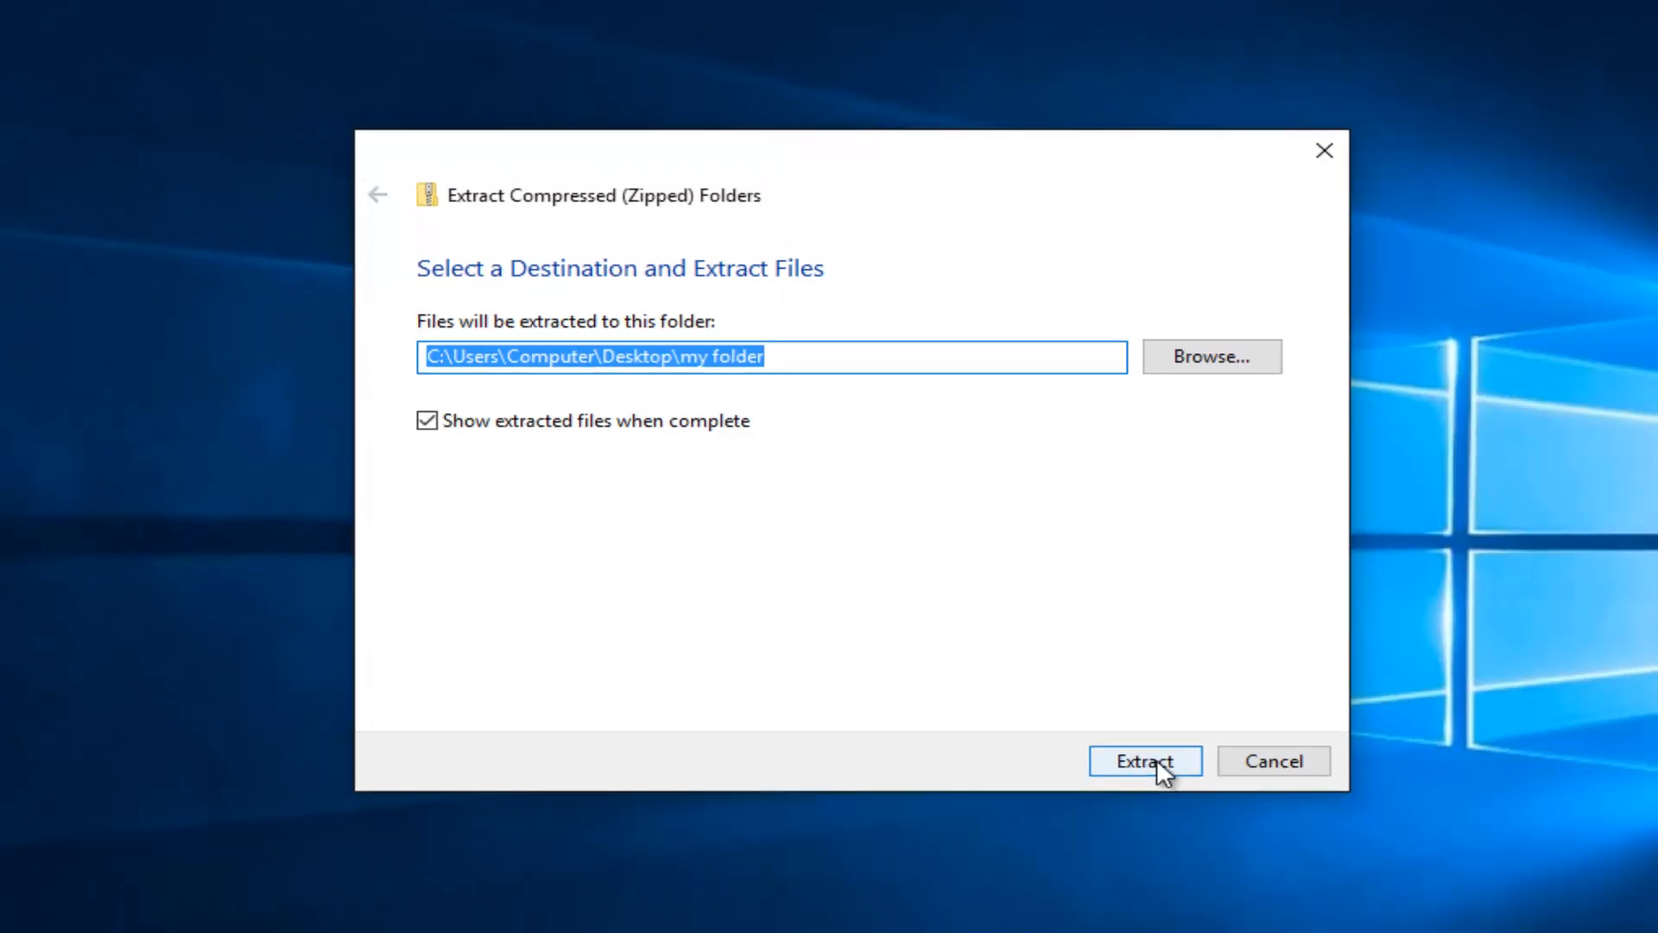
click(1144, 759)
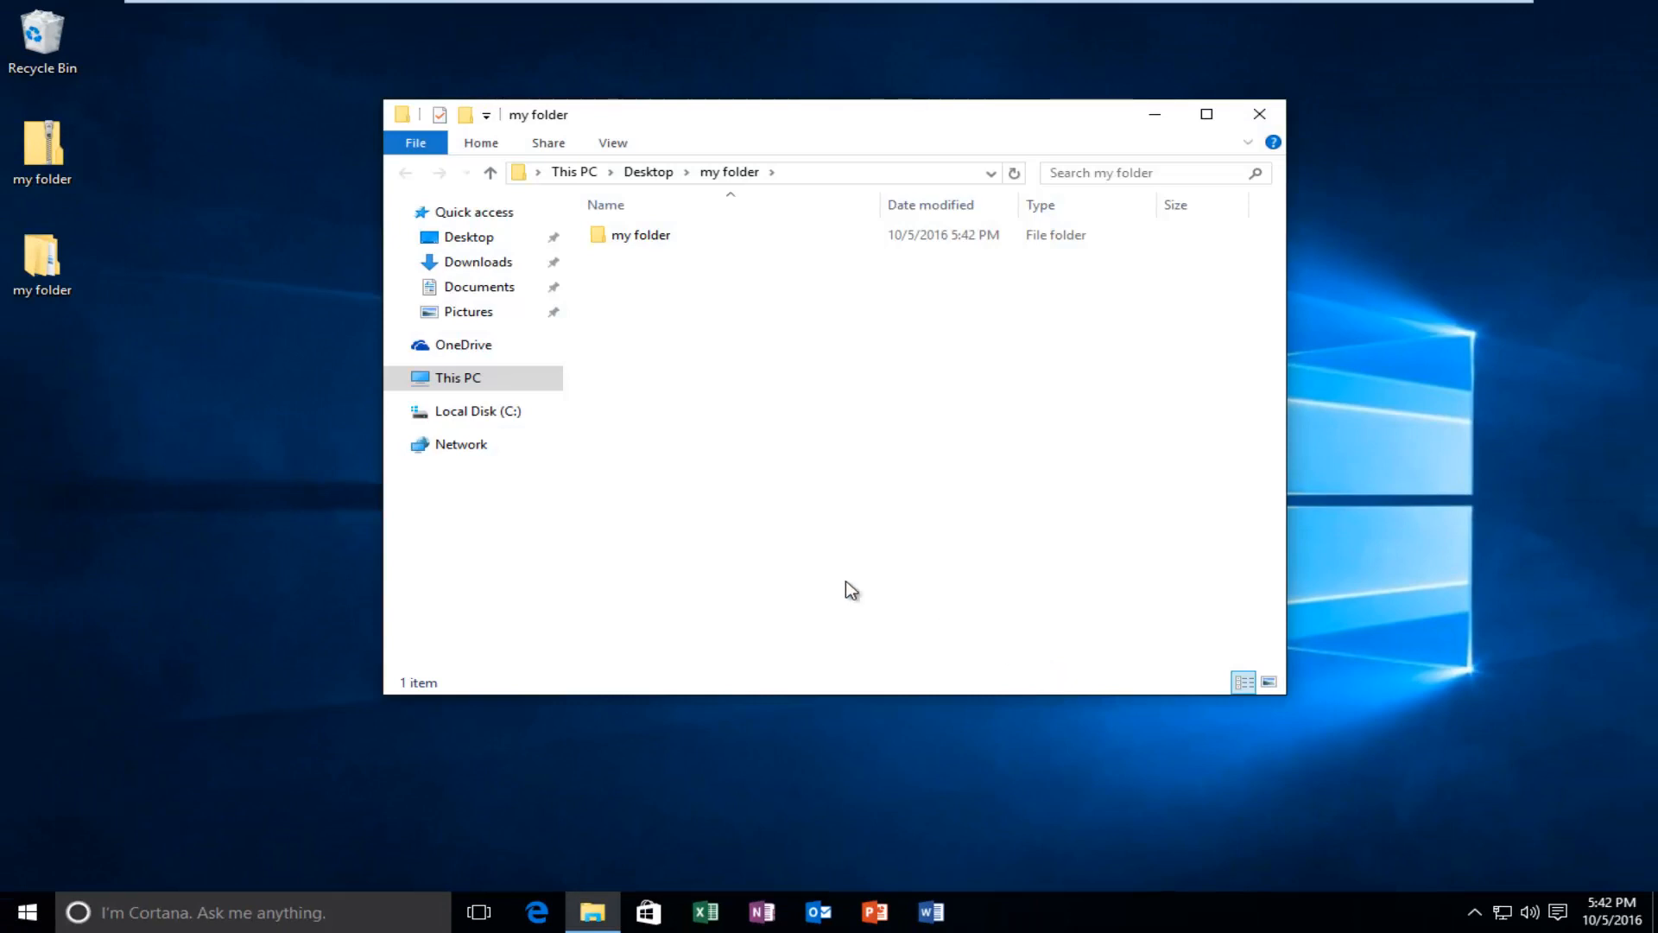
mouse_move(1005, 149)
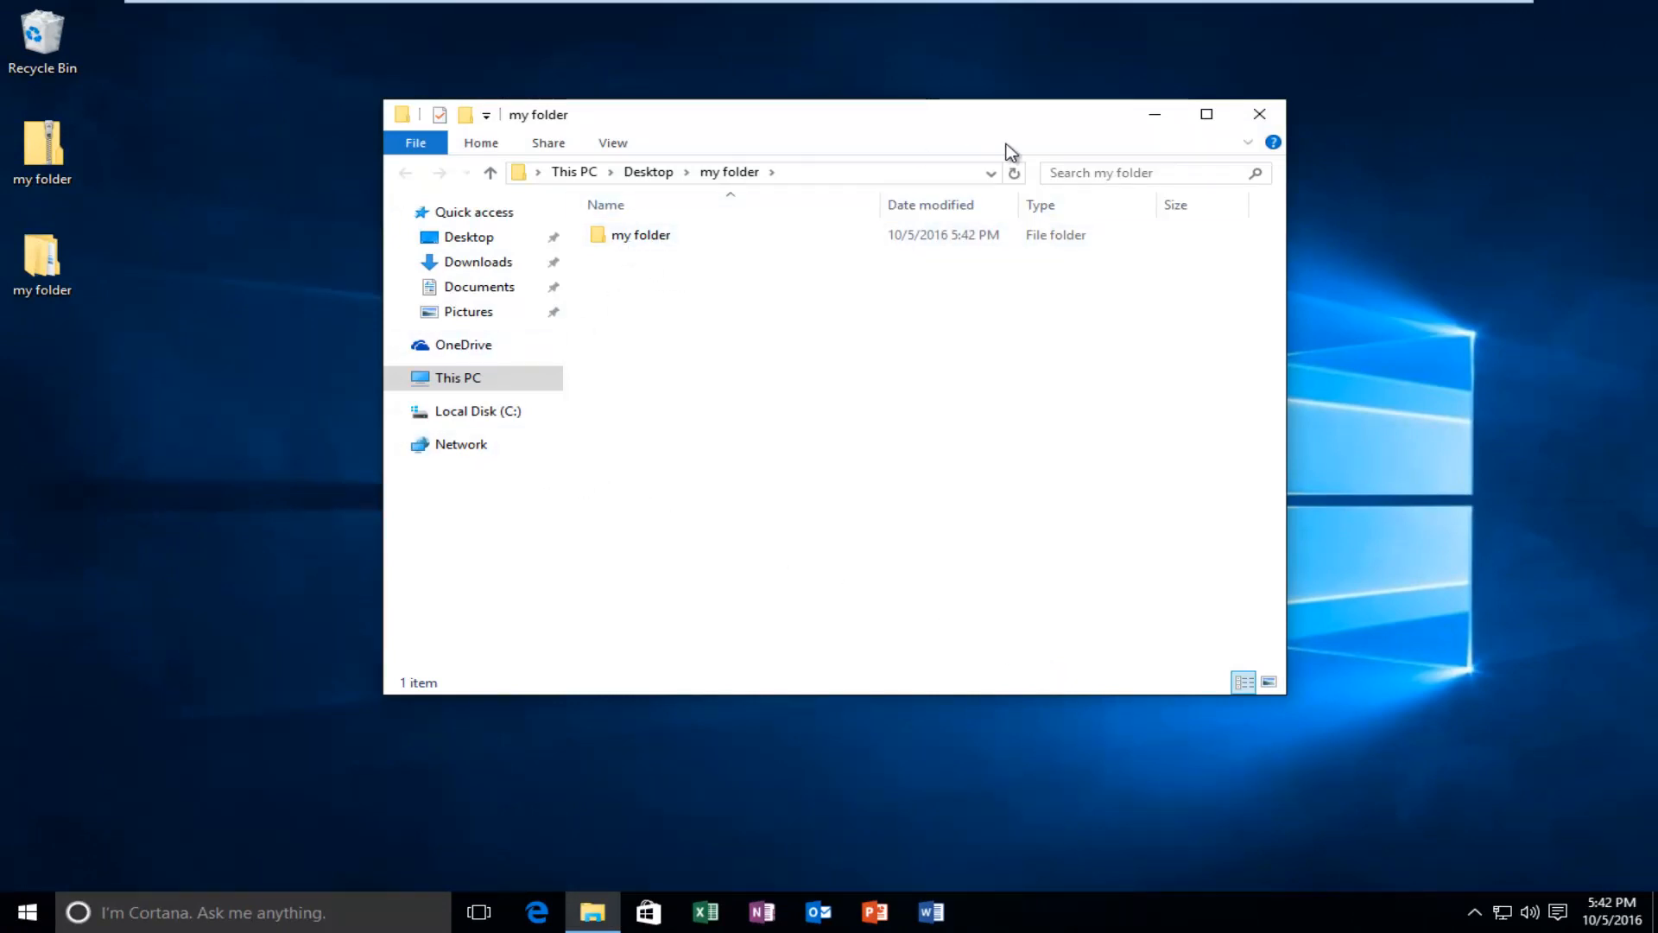
click(1258, 113)
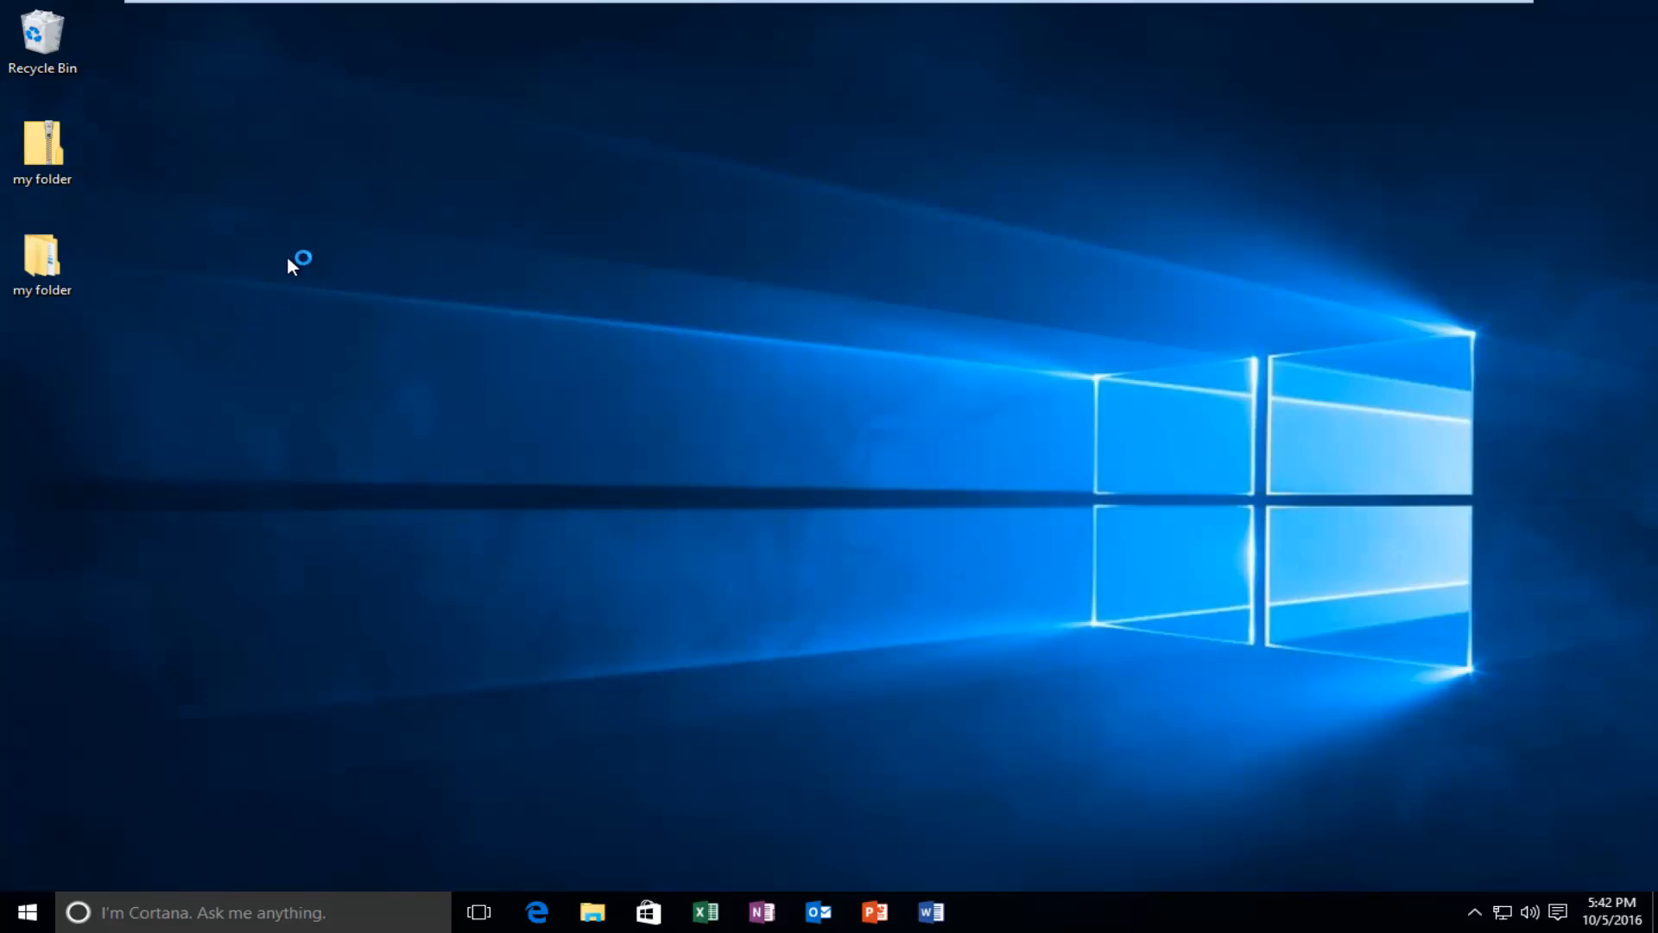
mouse_move(294, 267)
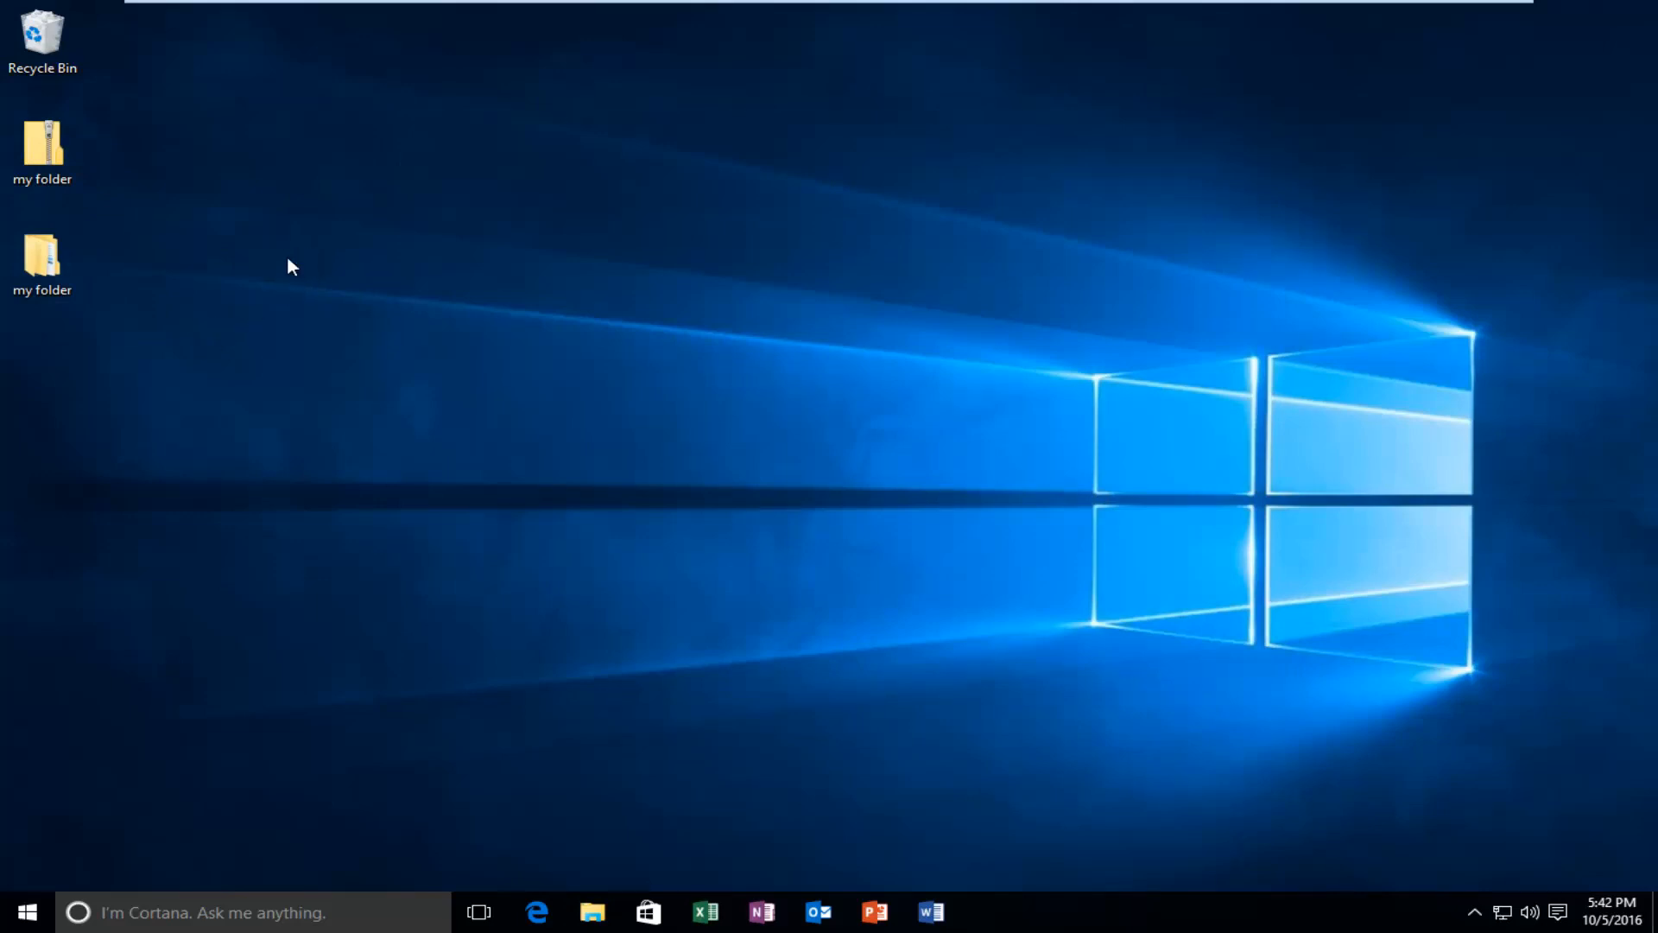
mouse_move(74, 347)
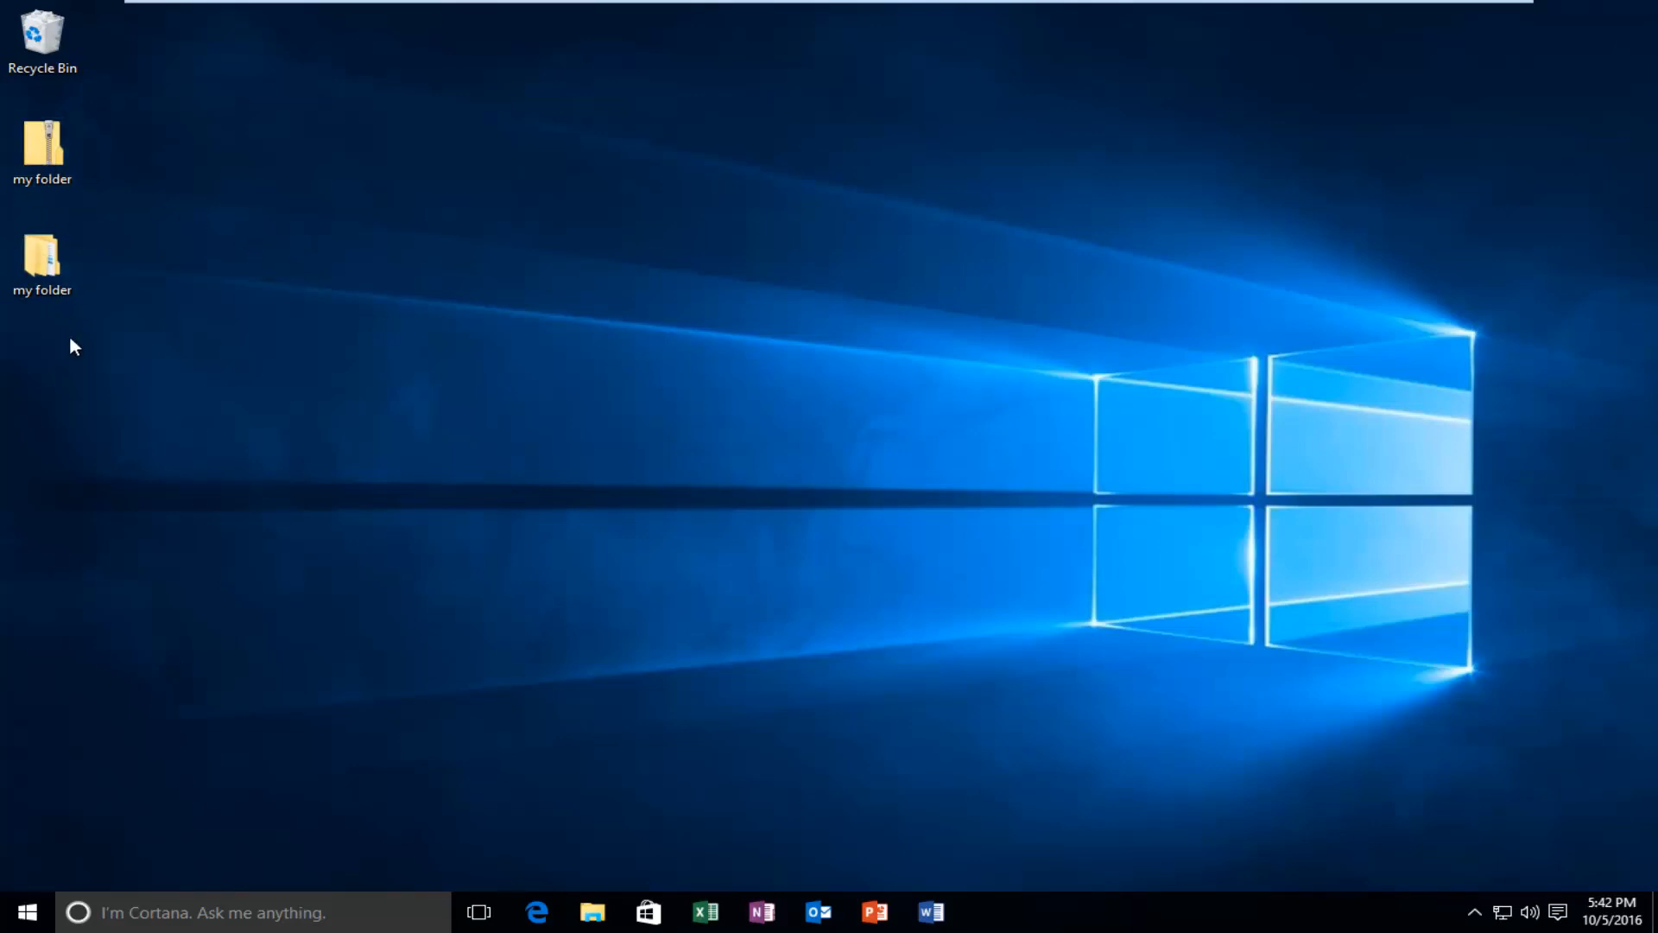
mouse_move(423, 456)
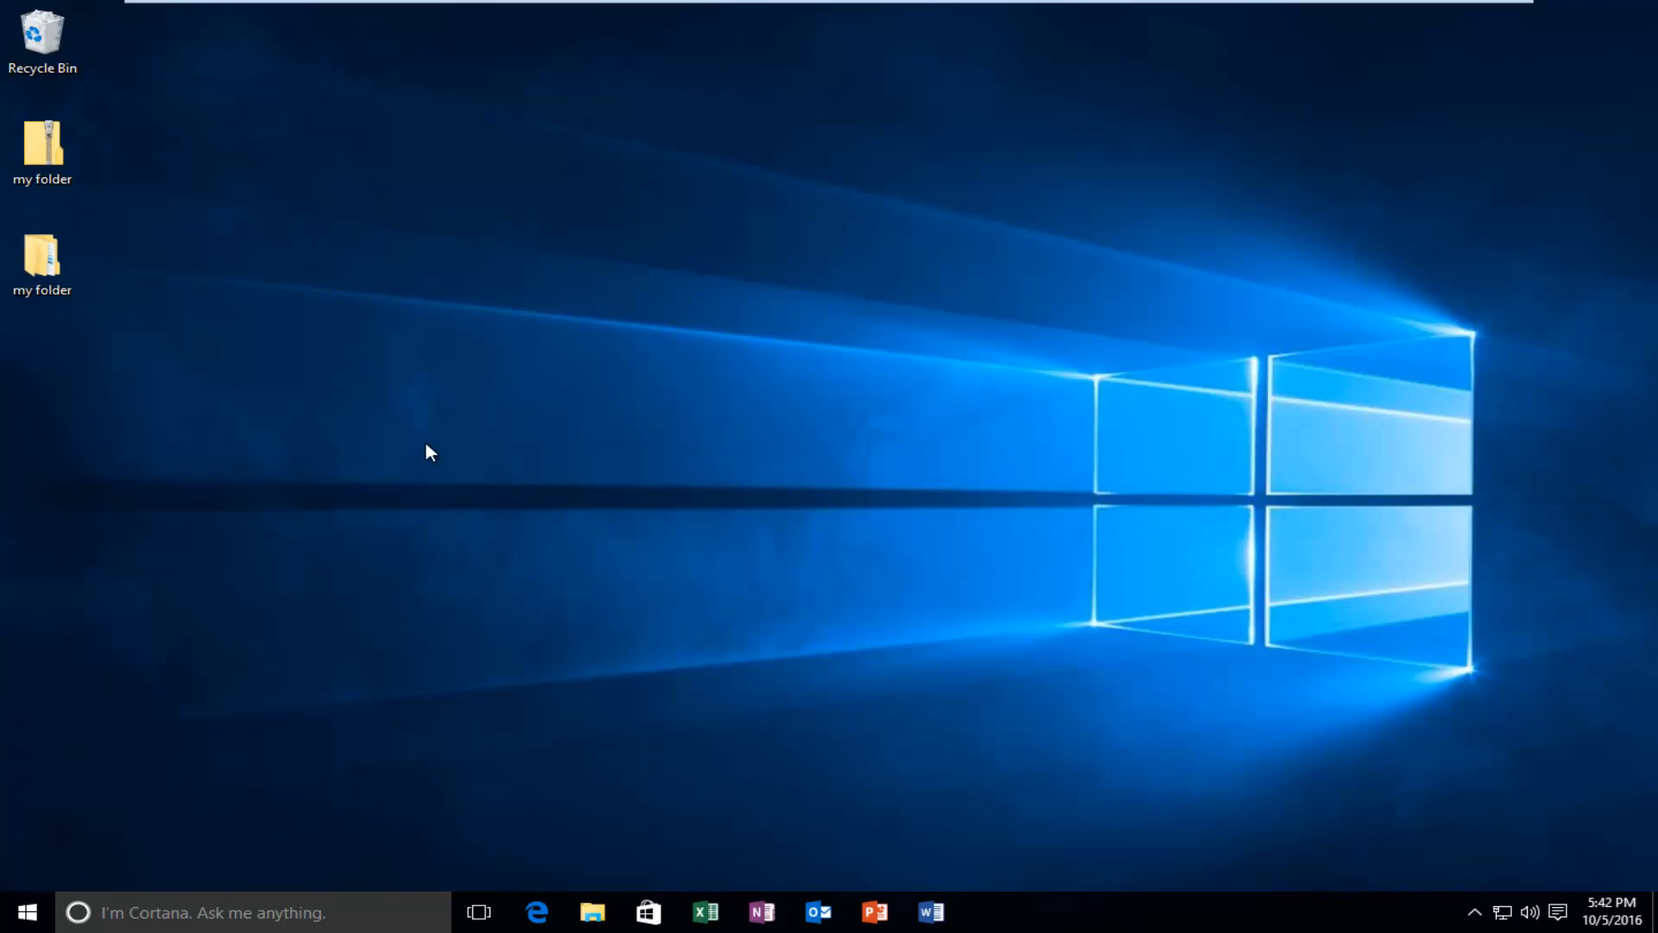
mouse_move(401, 443)
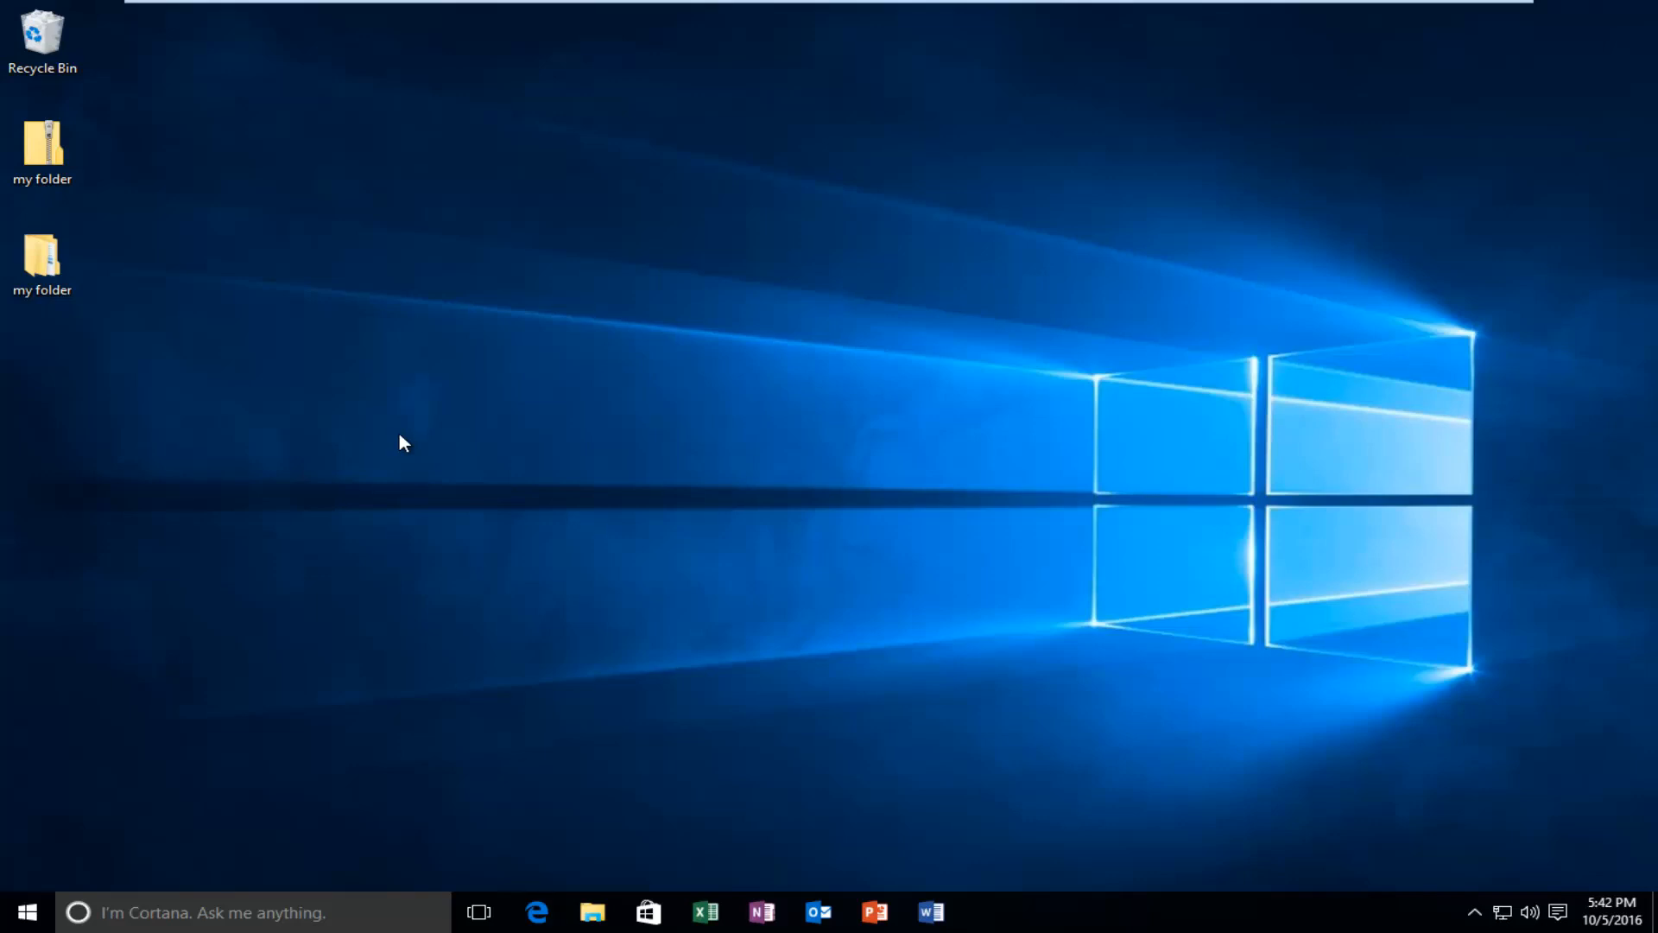
mouse_move(244, 435)
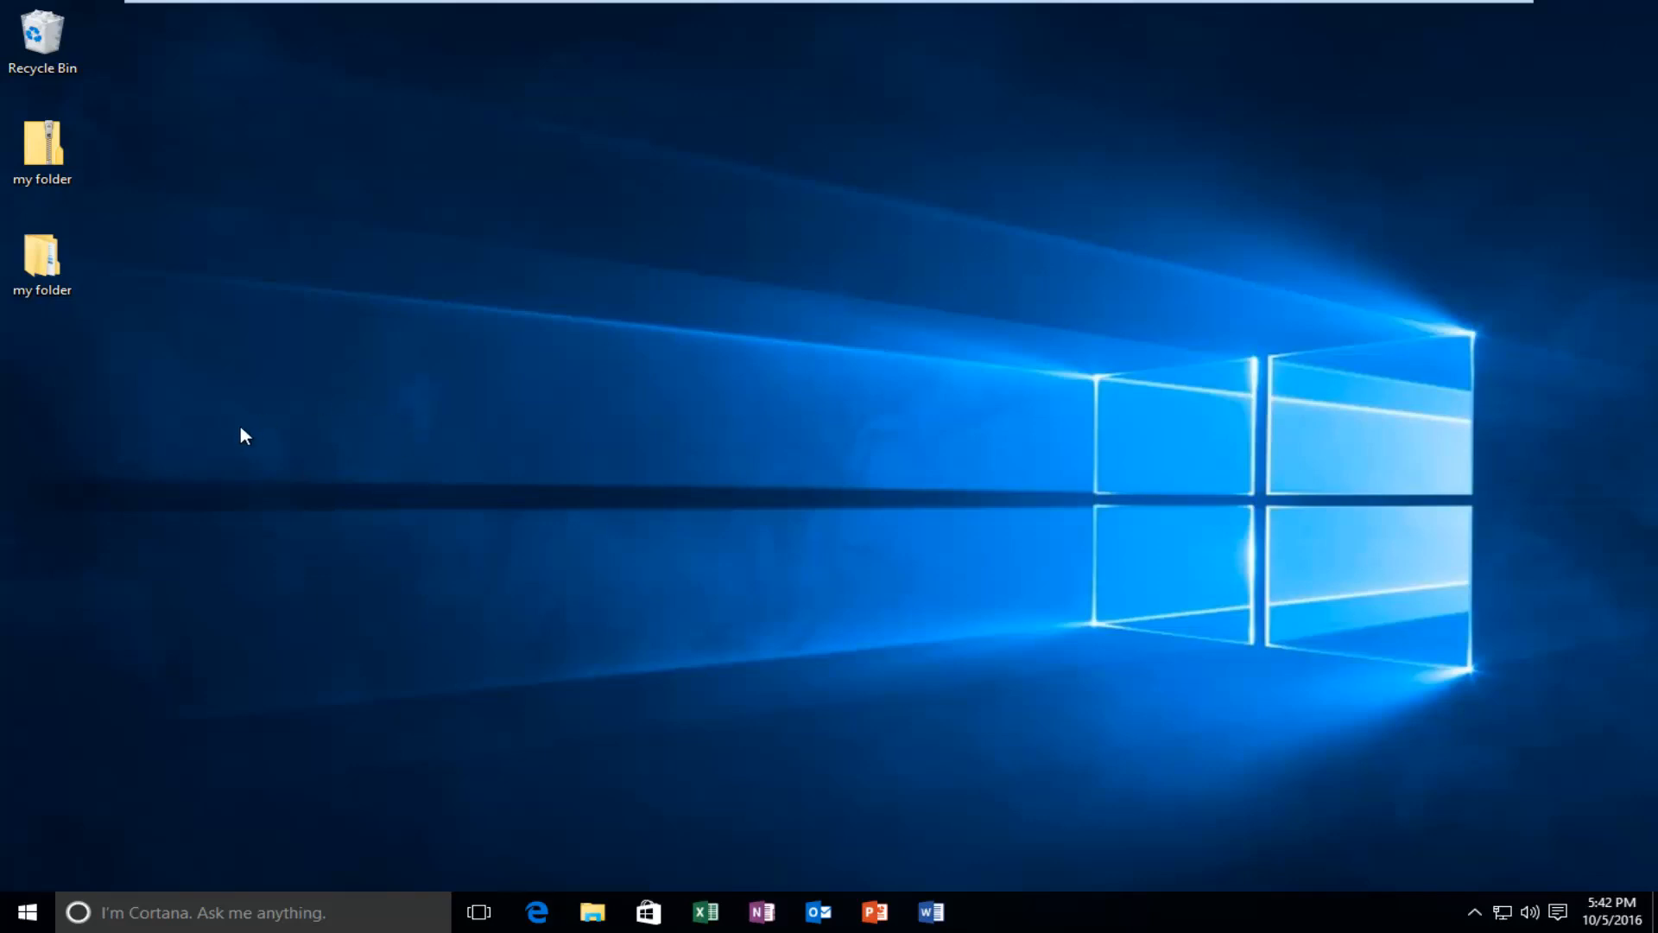
mouse_move(371, 459)
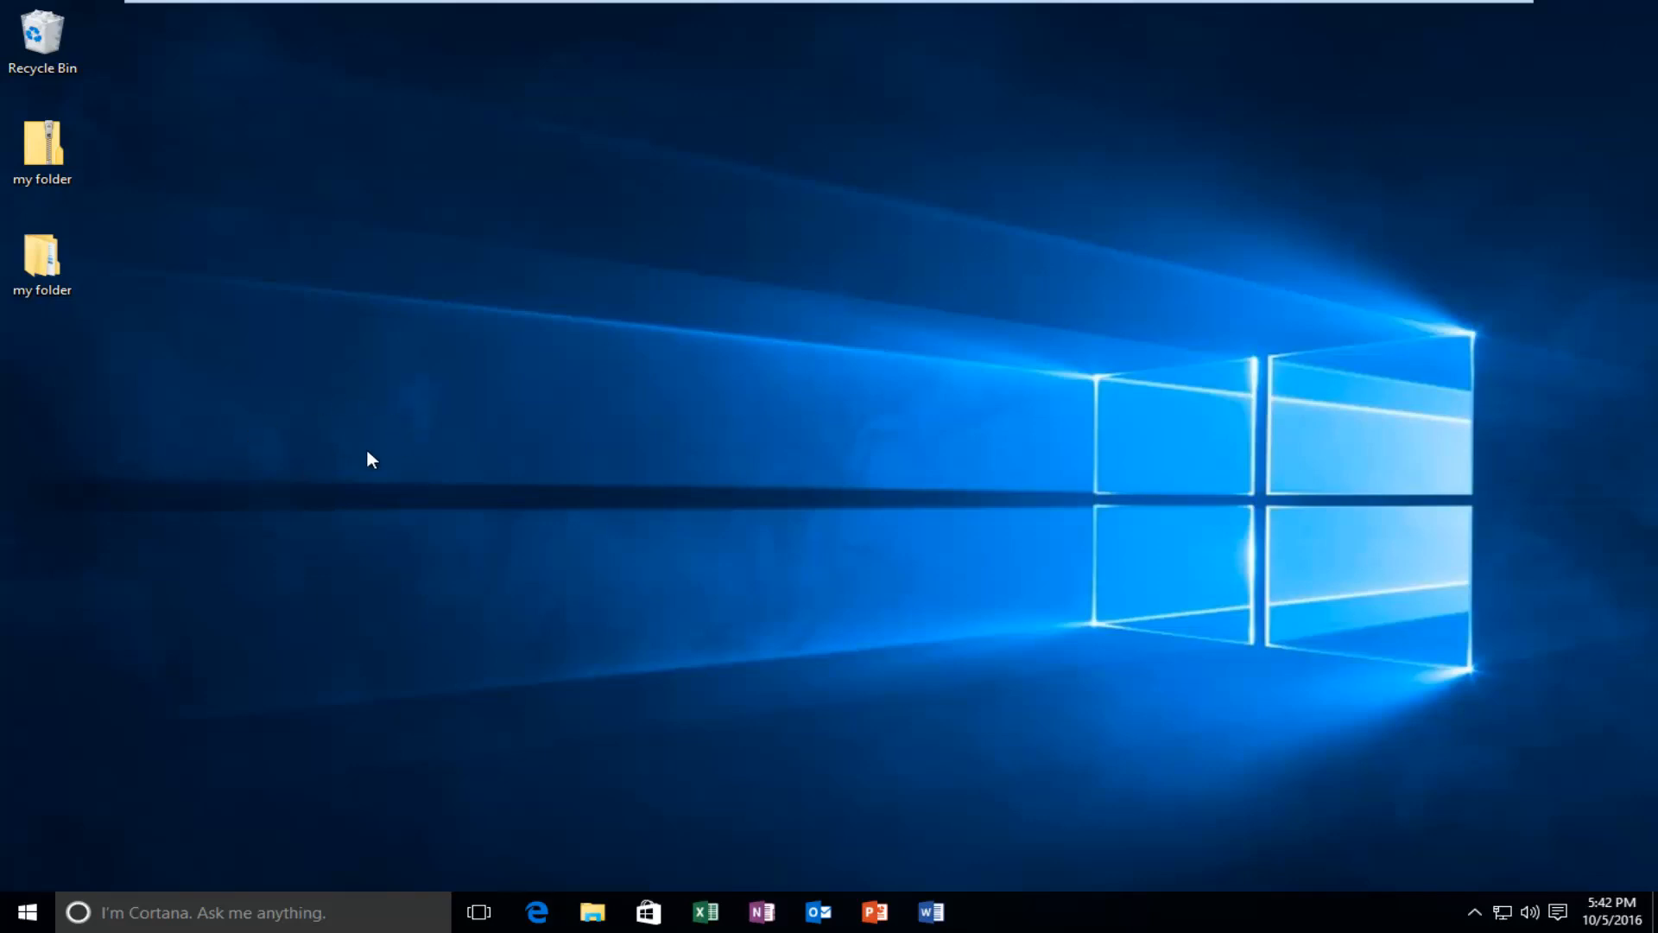
click(43, 262)
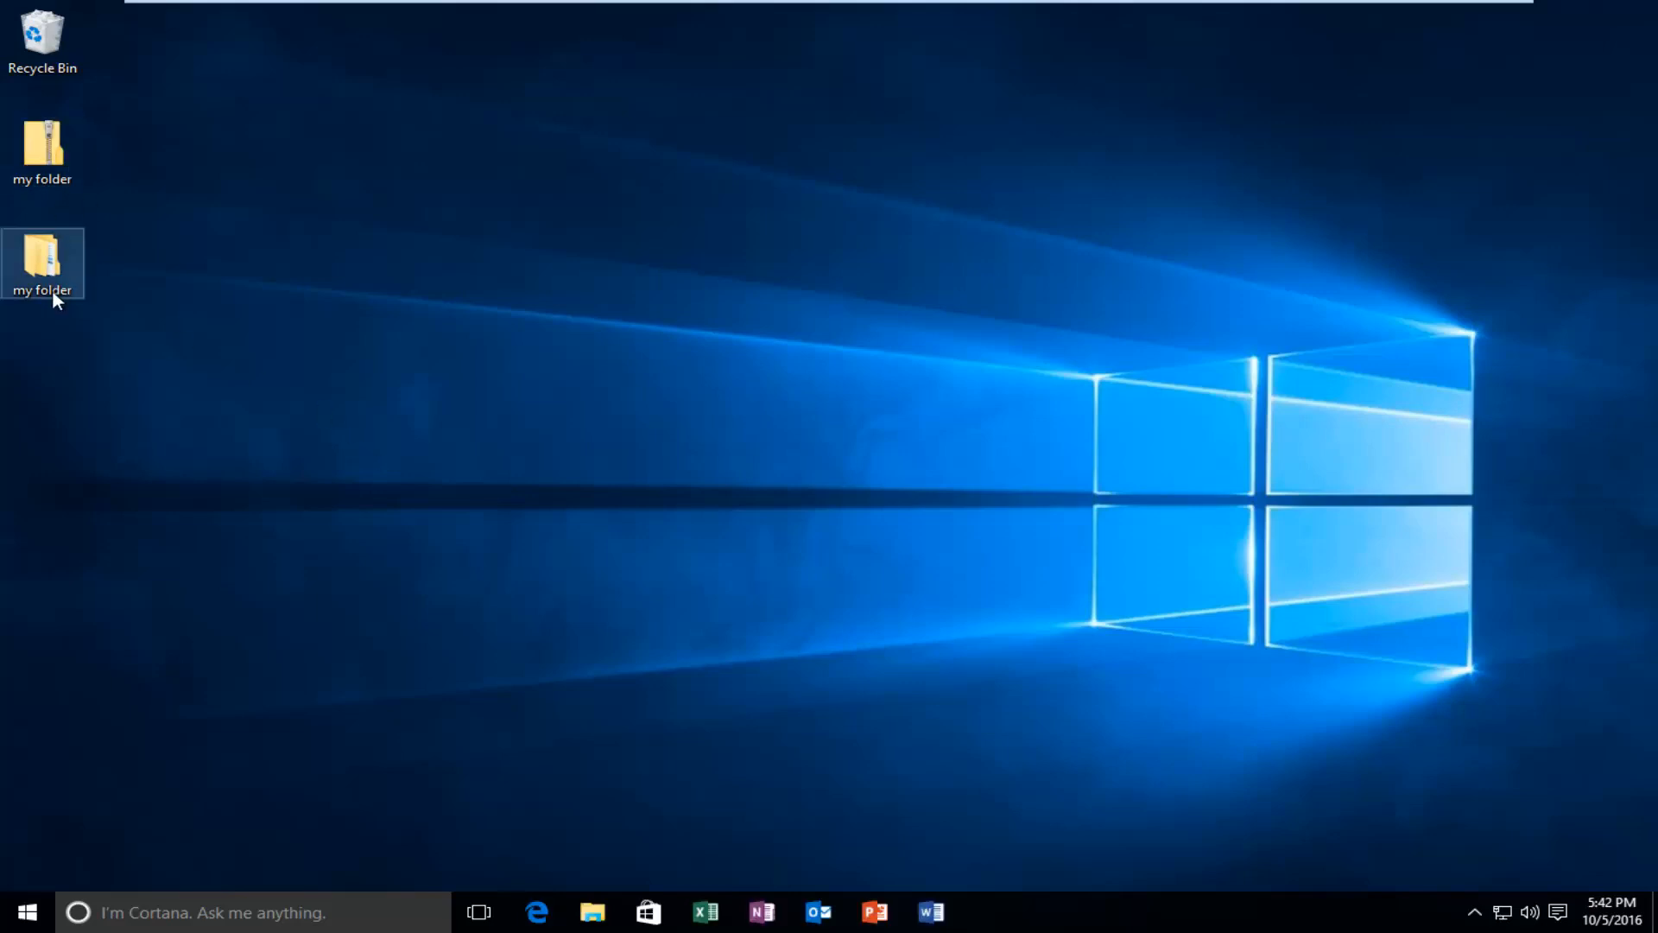
double_click(43, 261)
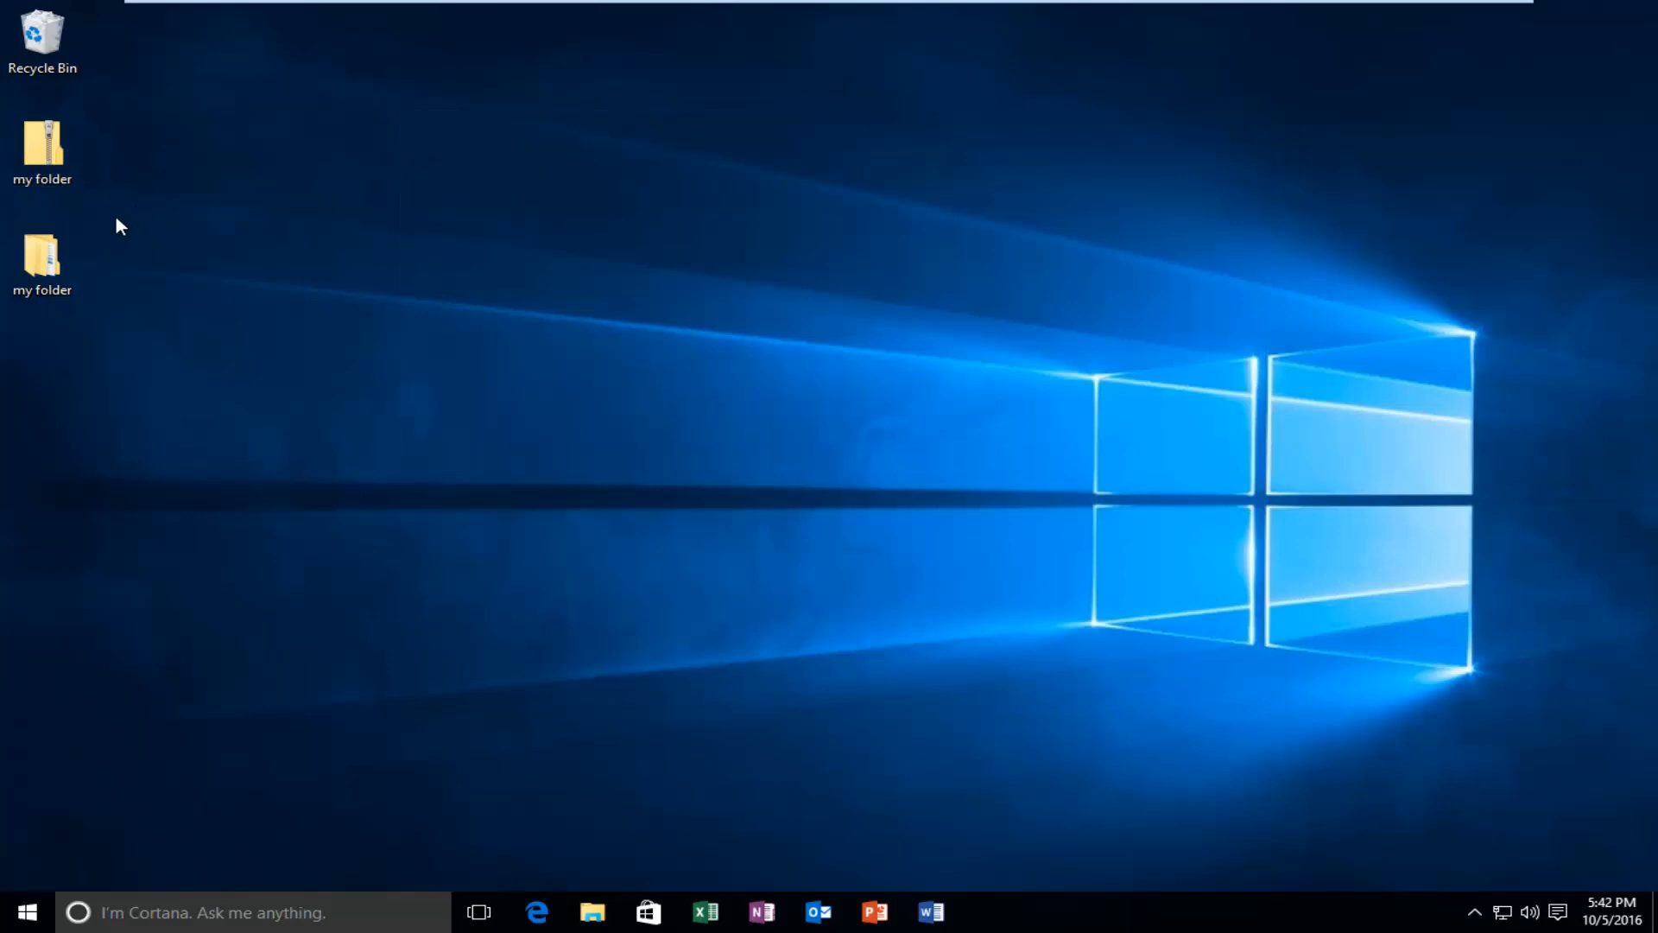
mouse_move(95, 240)
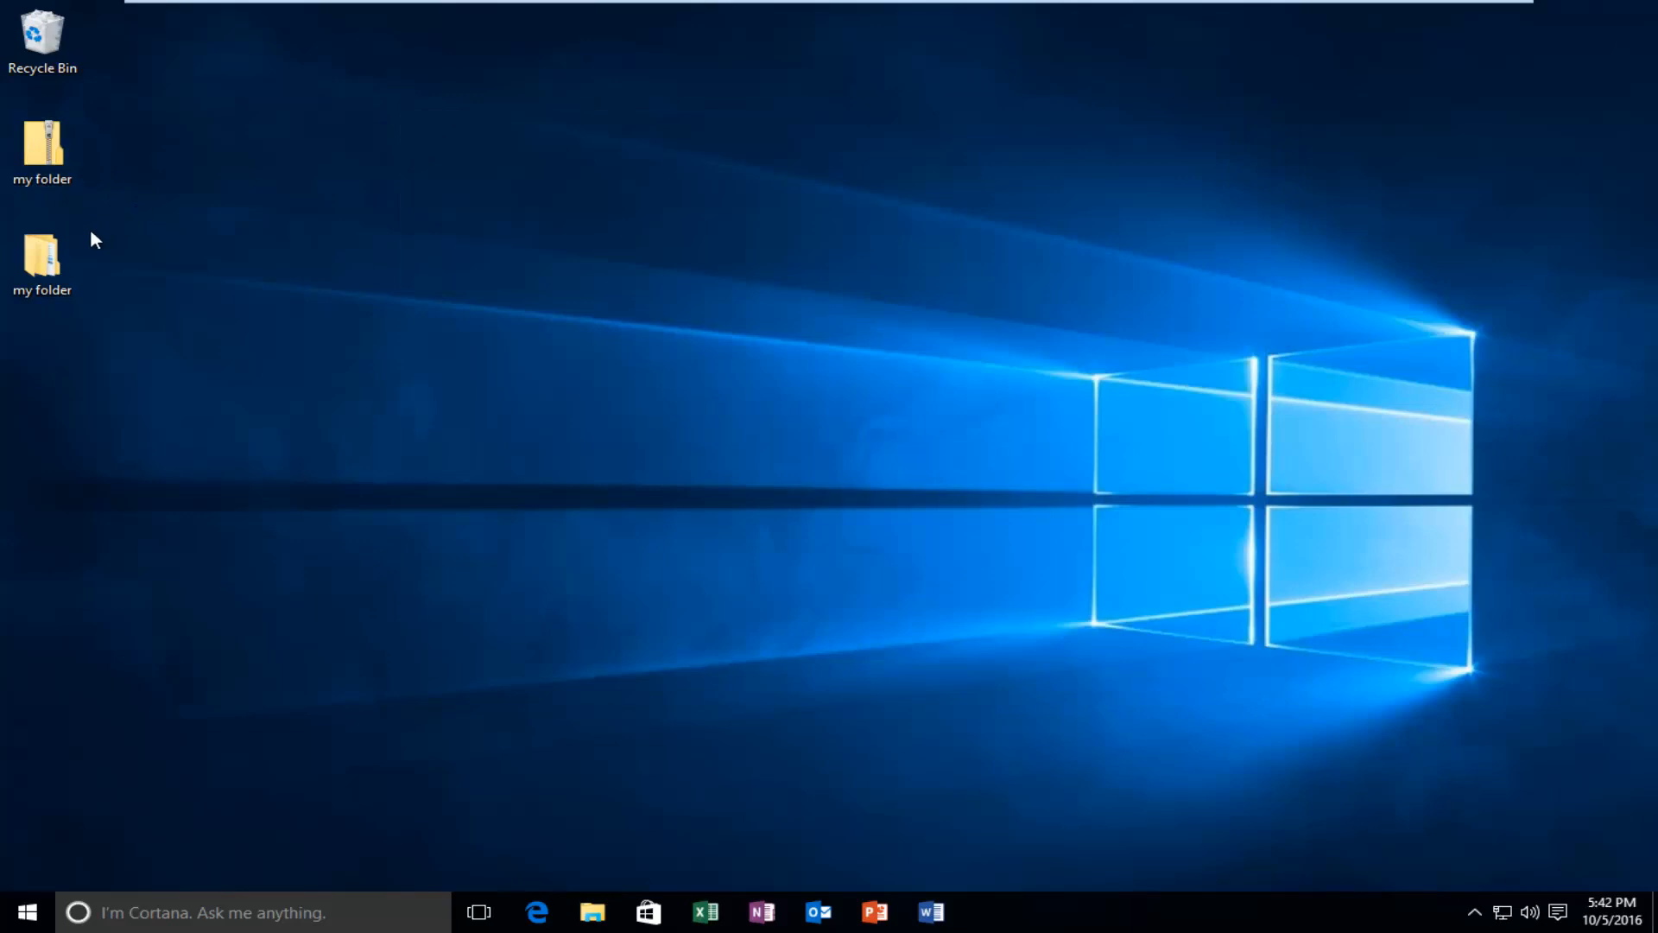